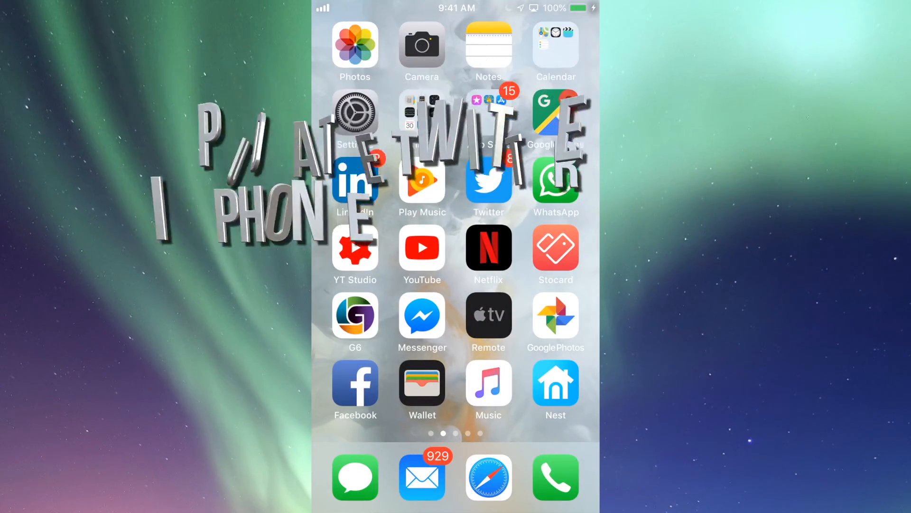
# Open the App Store from its folder on the Home Screen
pyautogui.click(489, 116)
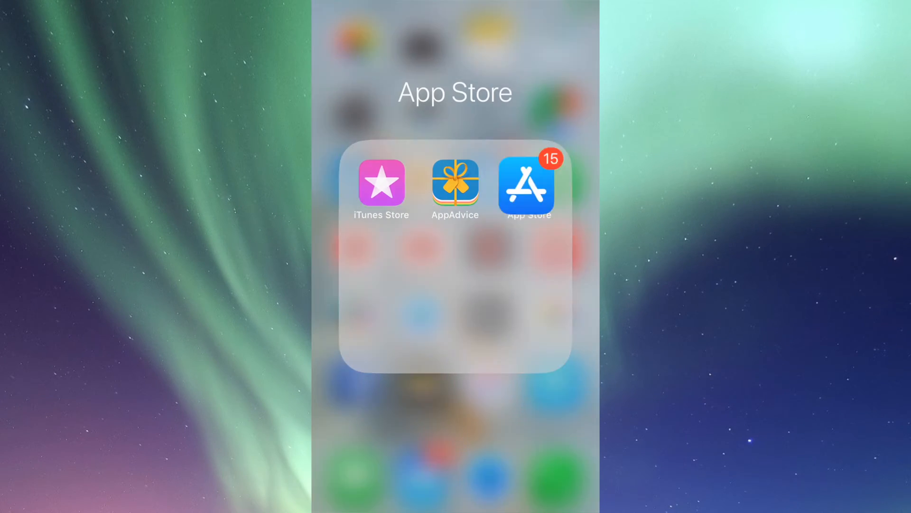
pyautogui.click(526, 185)
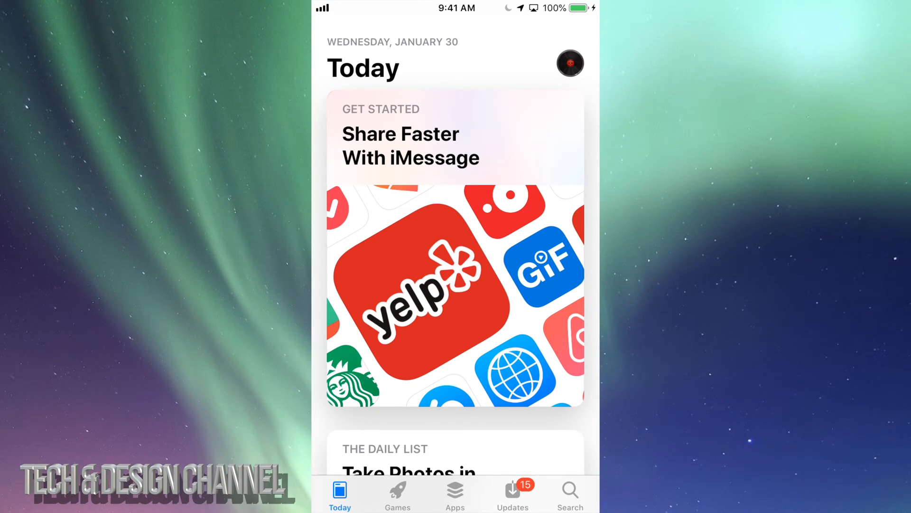
# Show the Updates page and browse its 15 available updates, starting with eBay
pyautogui.click(512, 494)
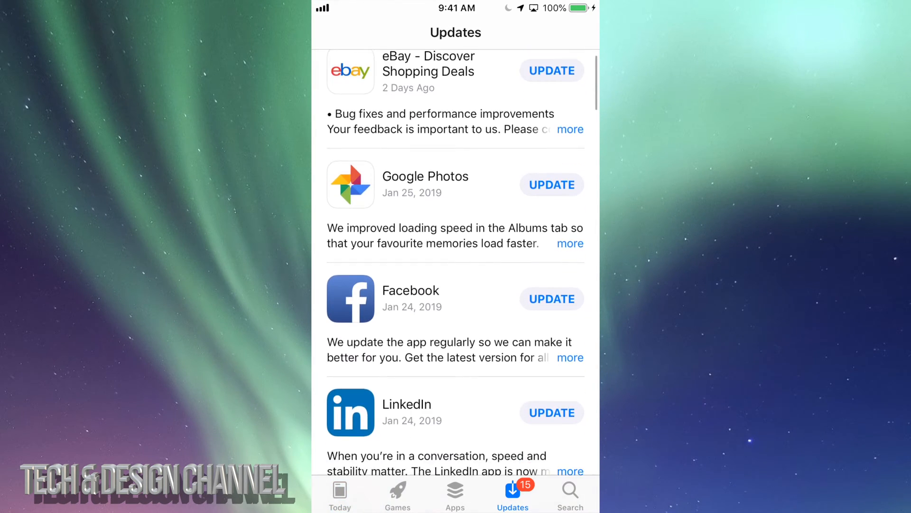
pyautogui.scroll(-3)
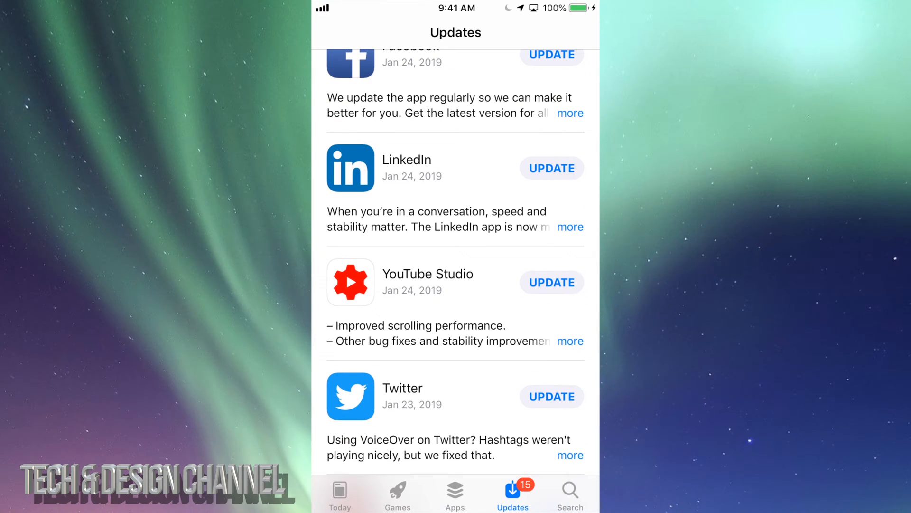
pyautogui.scroll(-3)
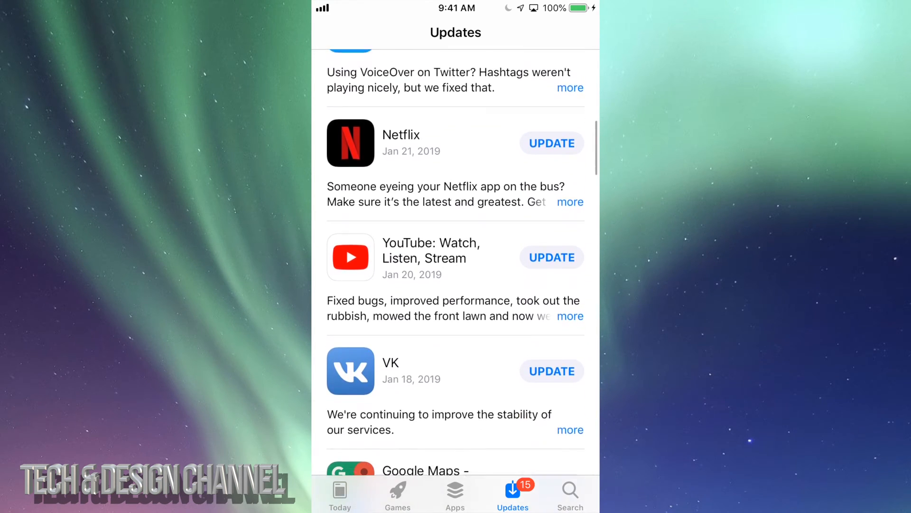
pyautogui.scroll(-3)
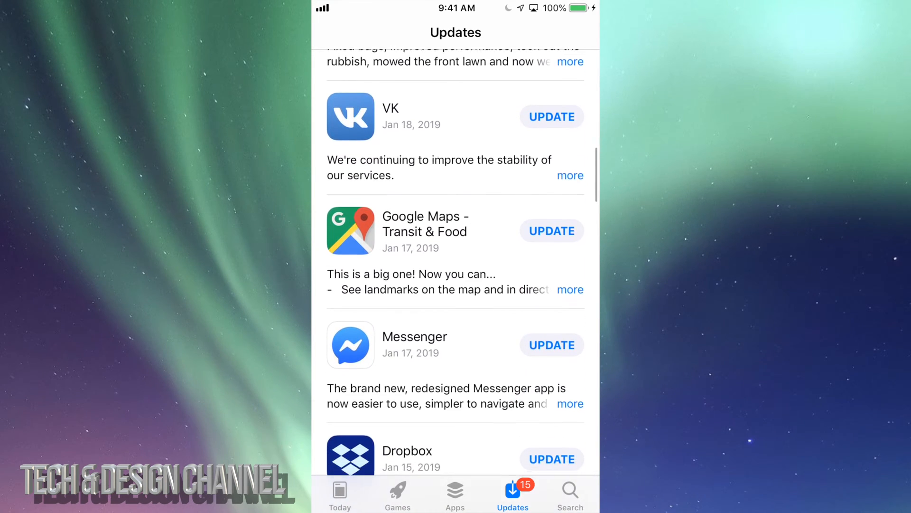
pyautogui.scroll(-3)
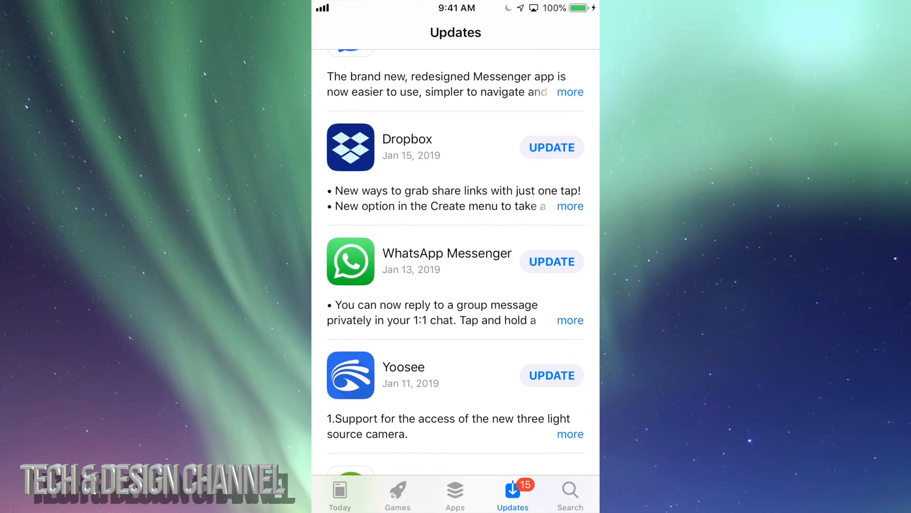
pyautogui.scroll(-3)
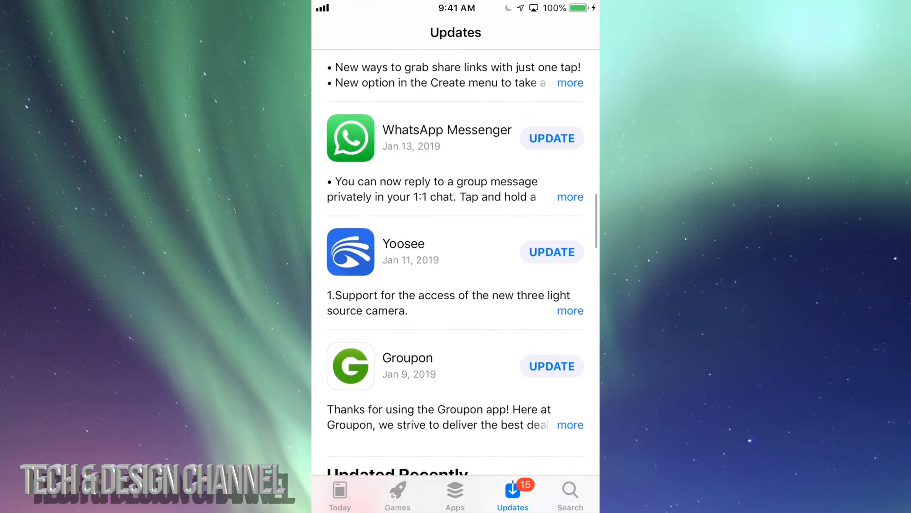
pyautogui.scroll(3)
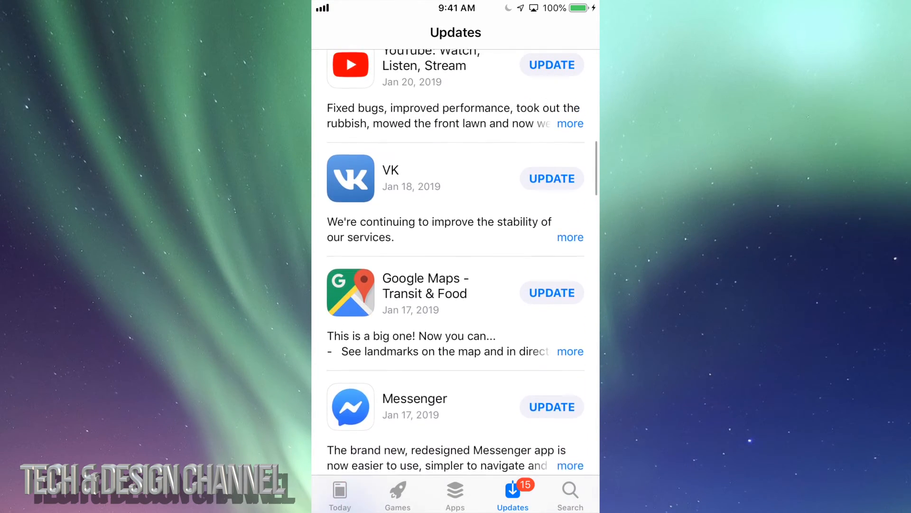
pyautogui.scroll(3)
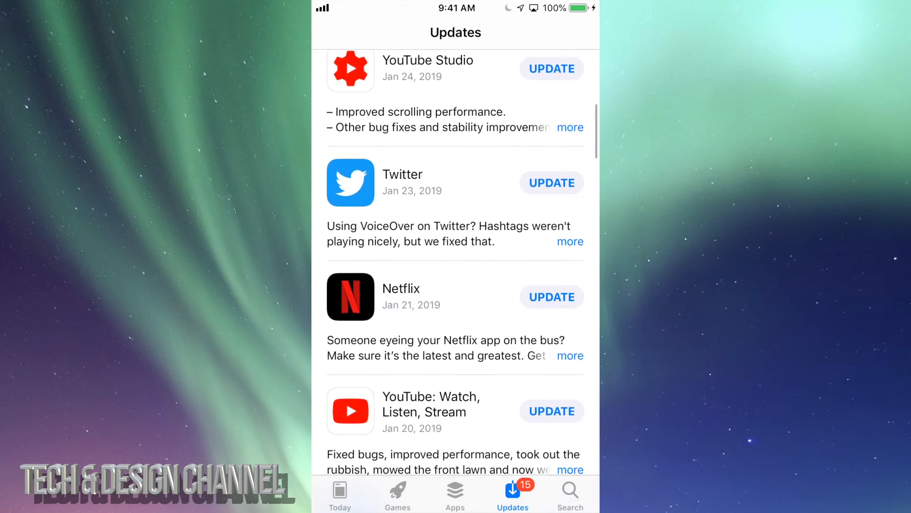
pyautogui.scroll(-3)
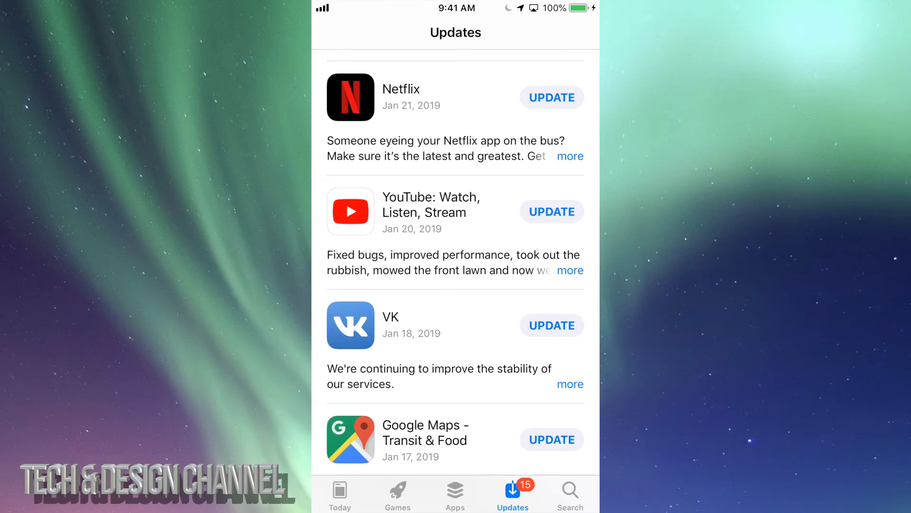
pyautogui.scroll(3)
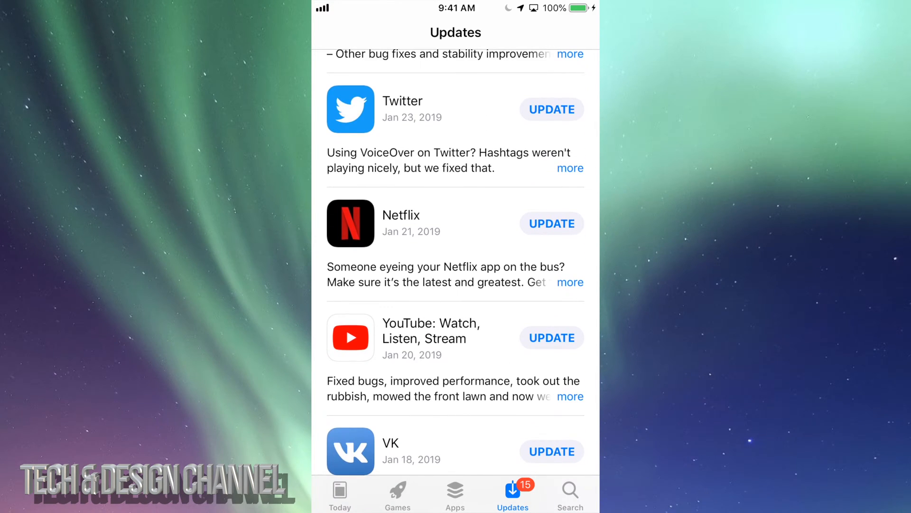
pyautogui.scroll(-3)
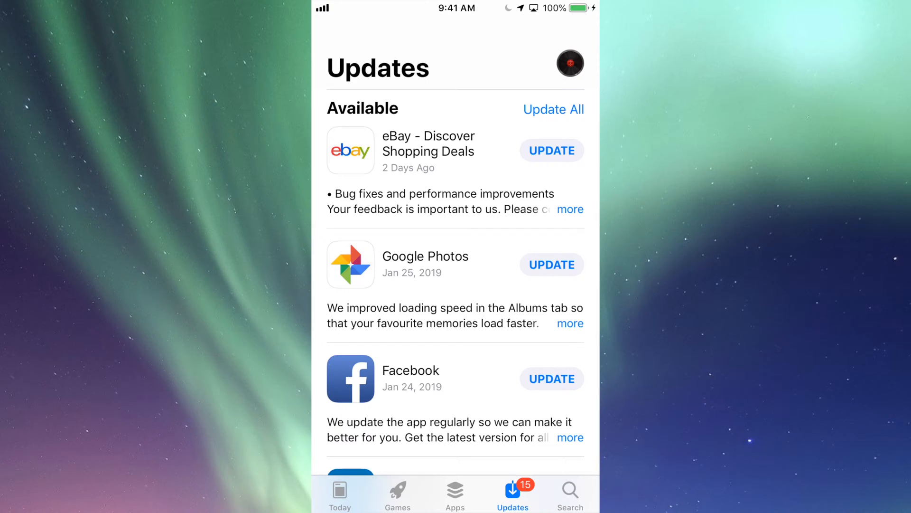
# Search the App Store for 'Facebook'
pyautogui.click(569, 494)
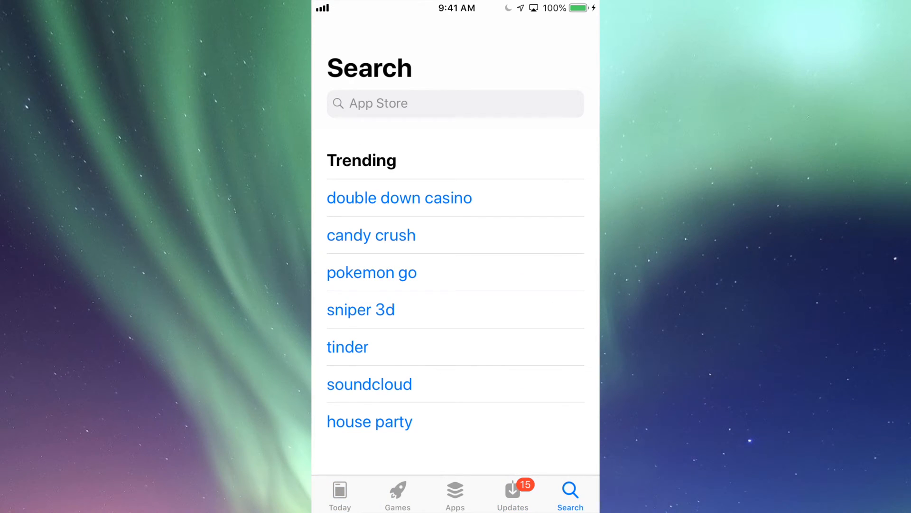
pyautogui.click(455, 103)
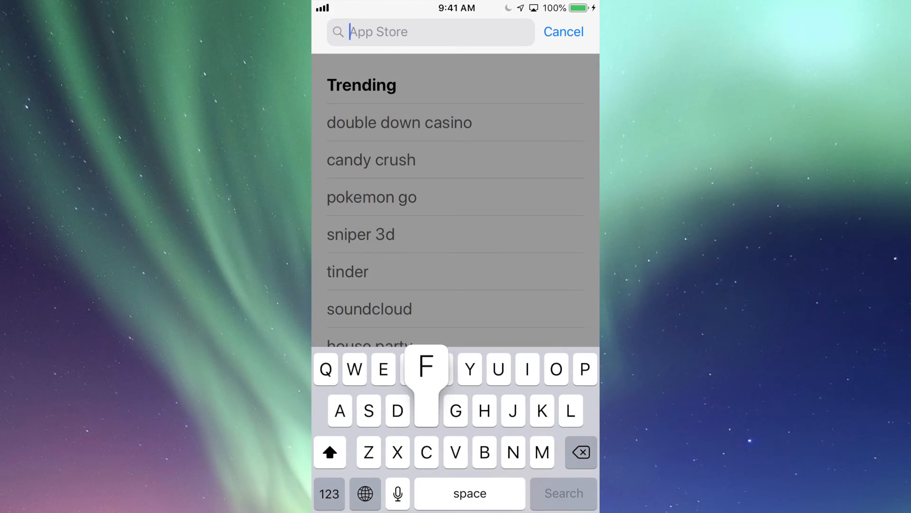
pyautogui.write('Facebook')
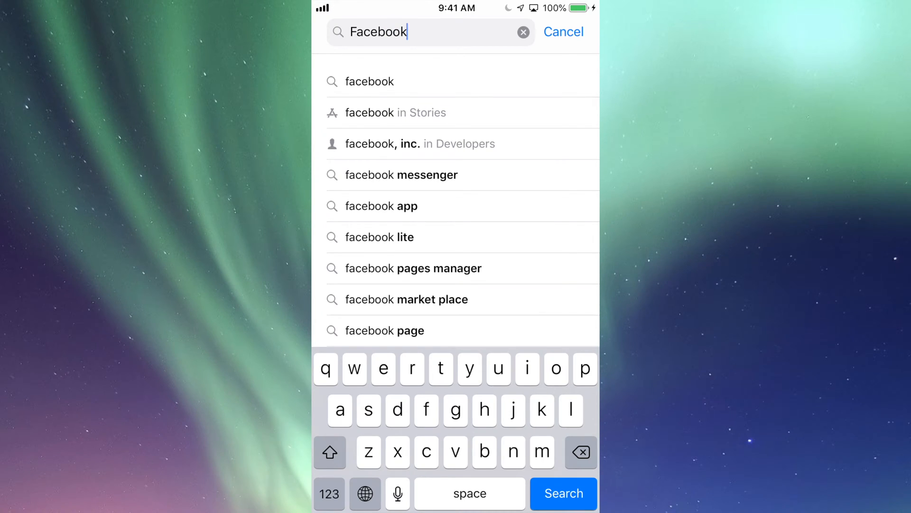
pyautogui.click(562, 493)
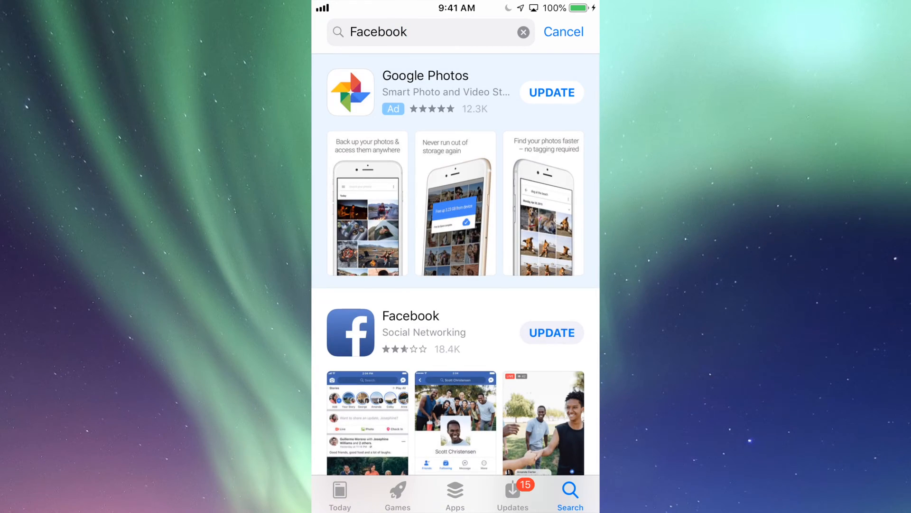
# Start the Facebook app update, then clear the search for another query
pyautogui.scroll(3)
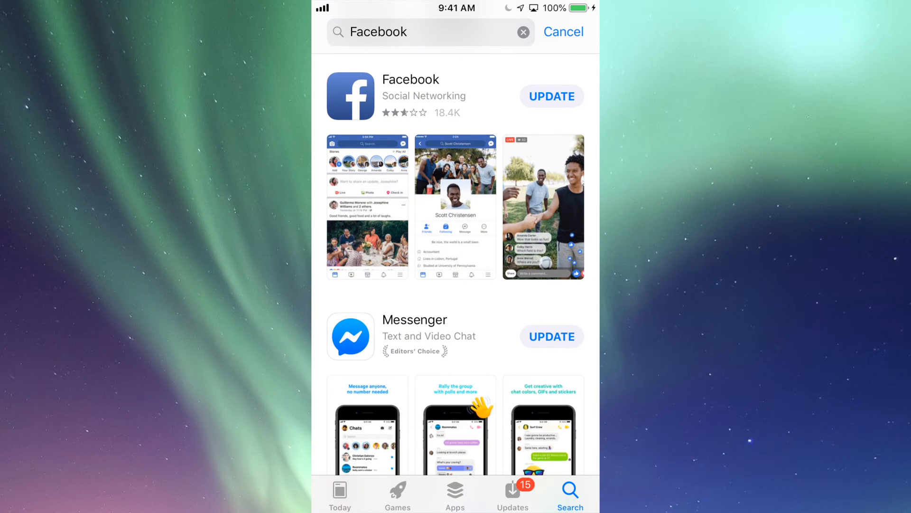
pyautogui.click(551, 96)
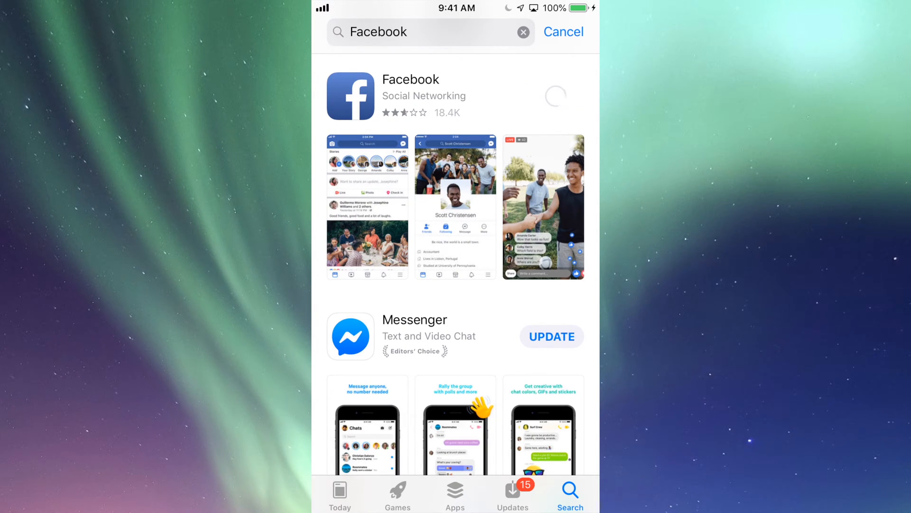
pyautogui.click(555, 96)
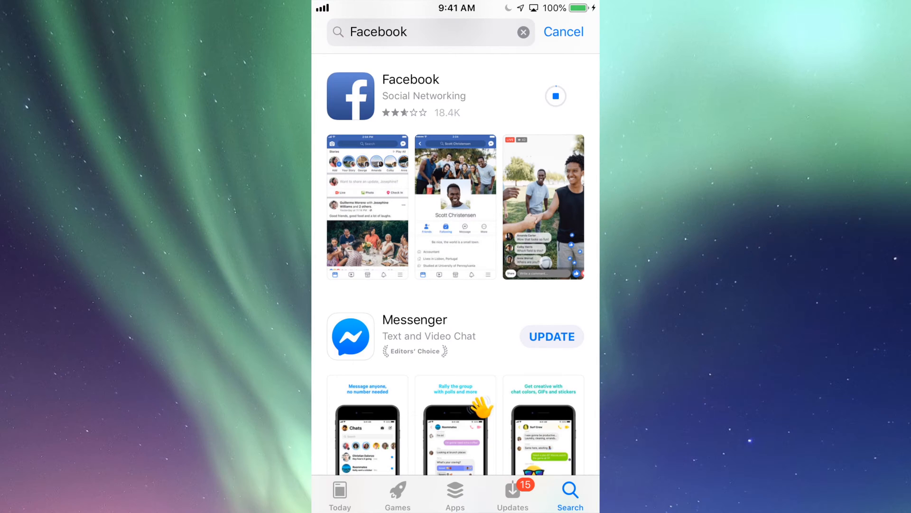
pyautogui.click(522, 32)
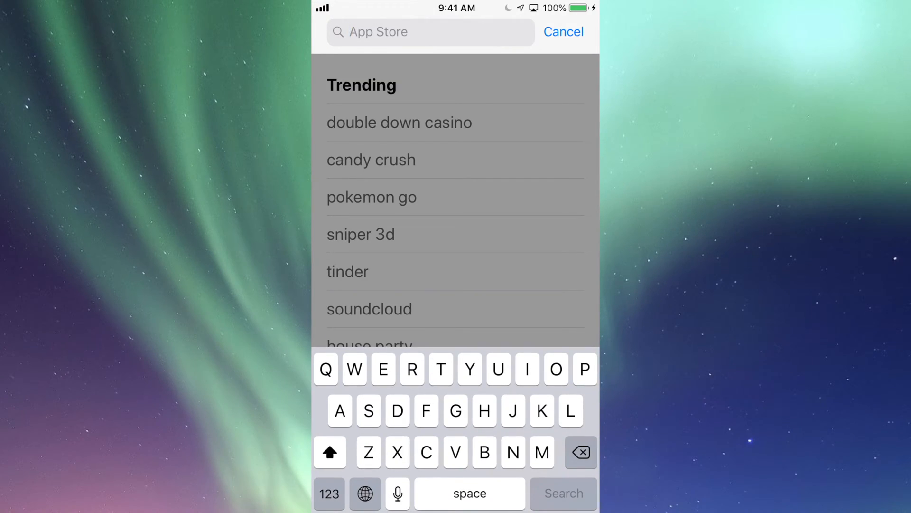
# Search for 'Ebay', start its update, and return to the Home Screen
pyautogui.write('Ebay')
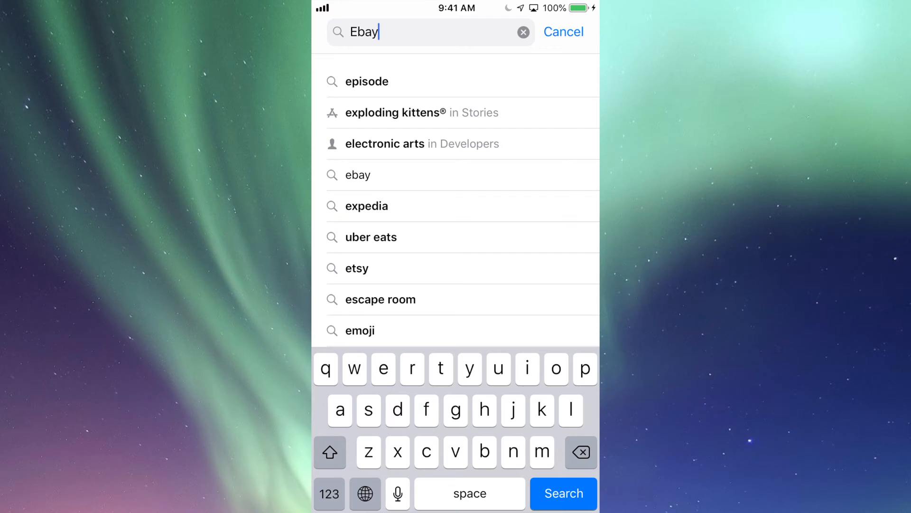
pyautogui.click(562, 493)
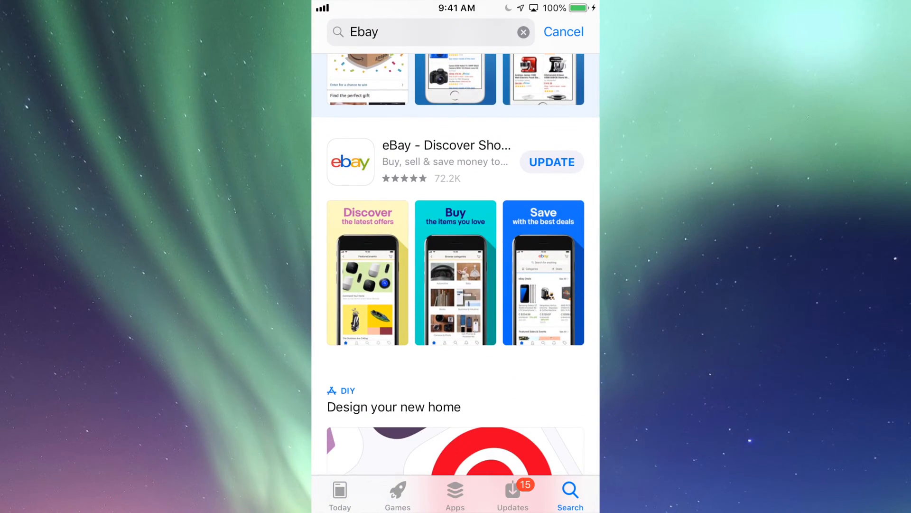
pyautogui.click(551, 162)
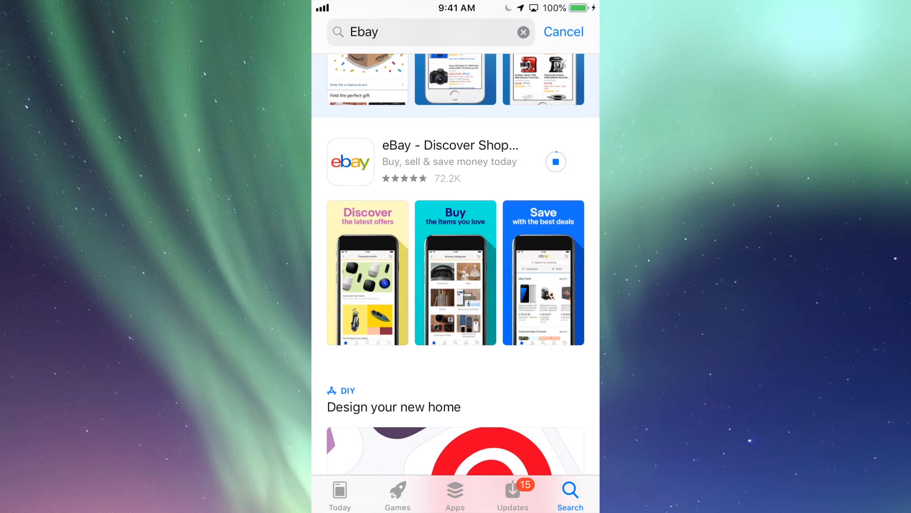
pyautogui.press('home')
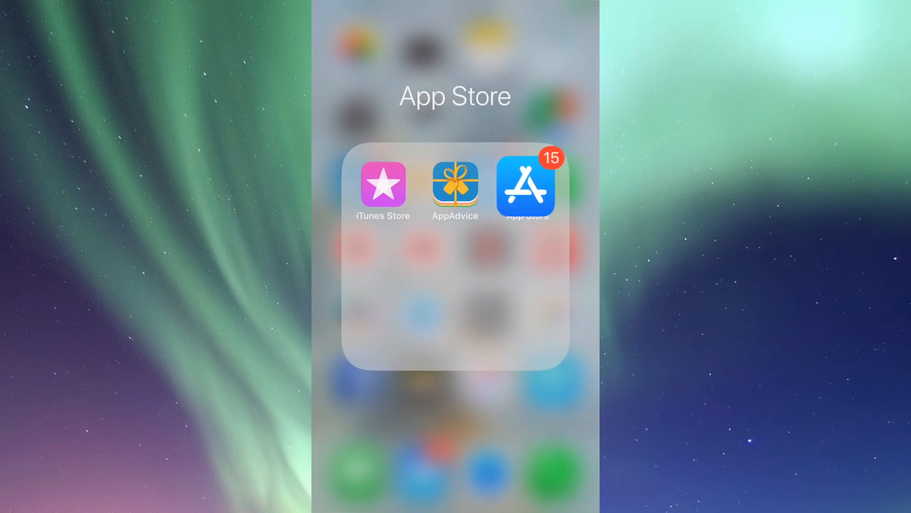
pyautogui.click(456, 424)
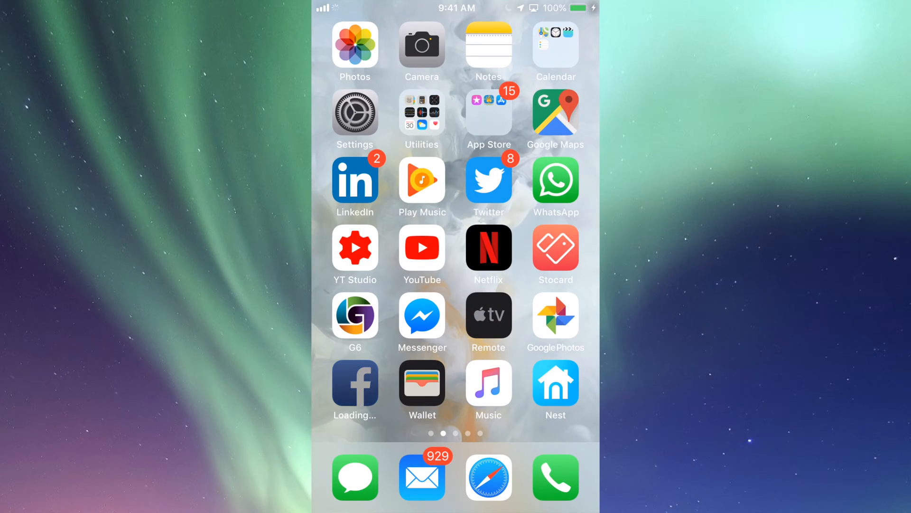
pyautogui.click(355, 112)
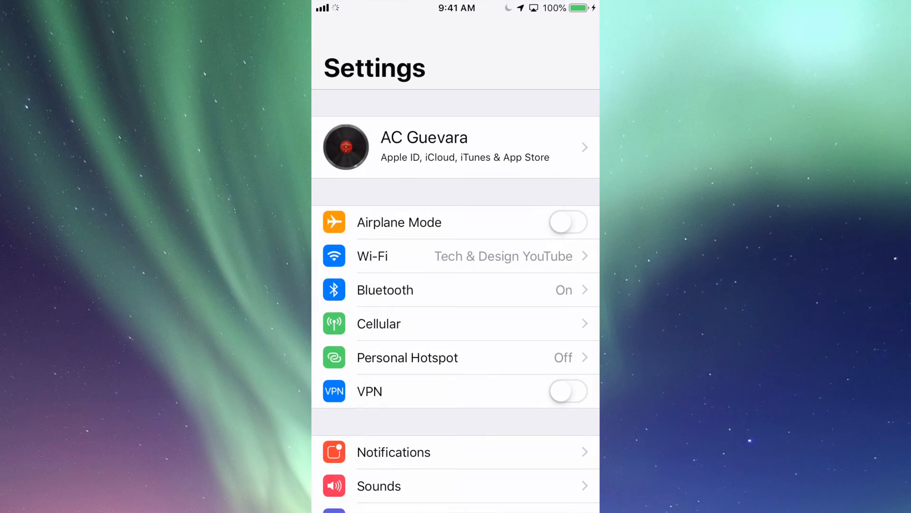
pyautogui.scroll(-3)
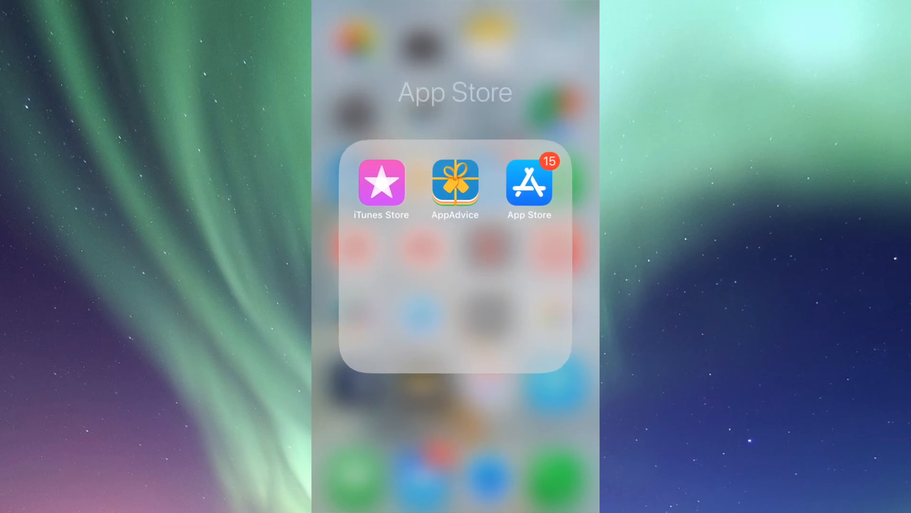
# Reopen the App Store and view the Updates page with Google Photos and Facebook downloading
pyautogui.click(528, 186)
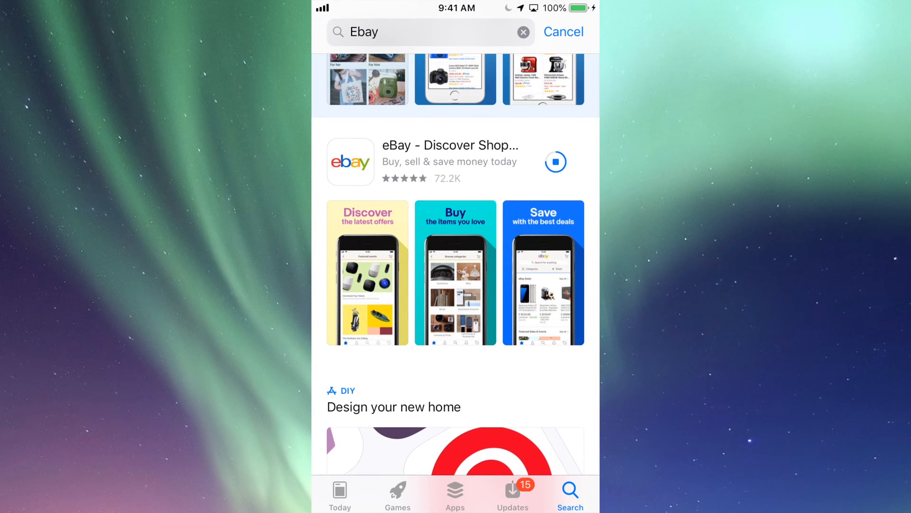
pyautogui.click(513, 495)
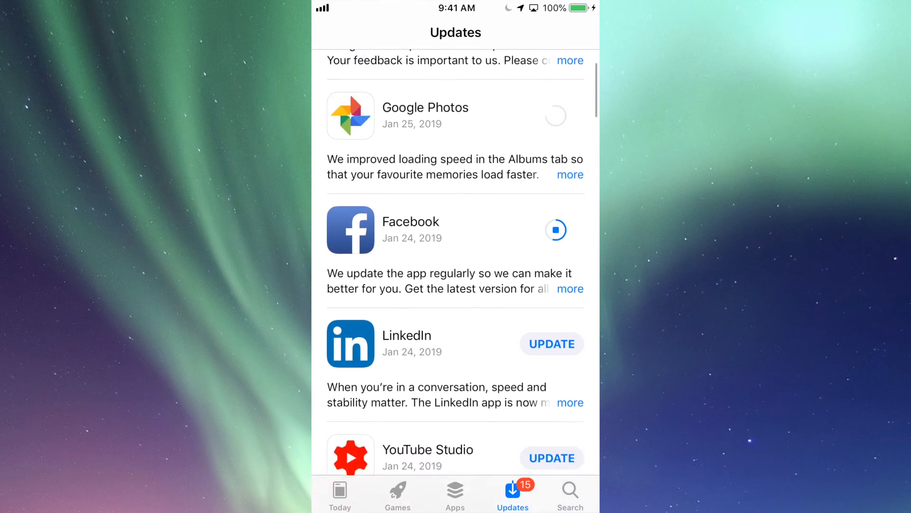
# Scroll the Updates list to confirm every app through Groupon is queued or downloading
pyautogui.scroll(3)
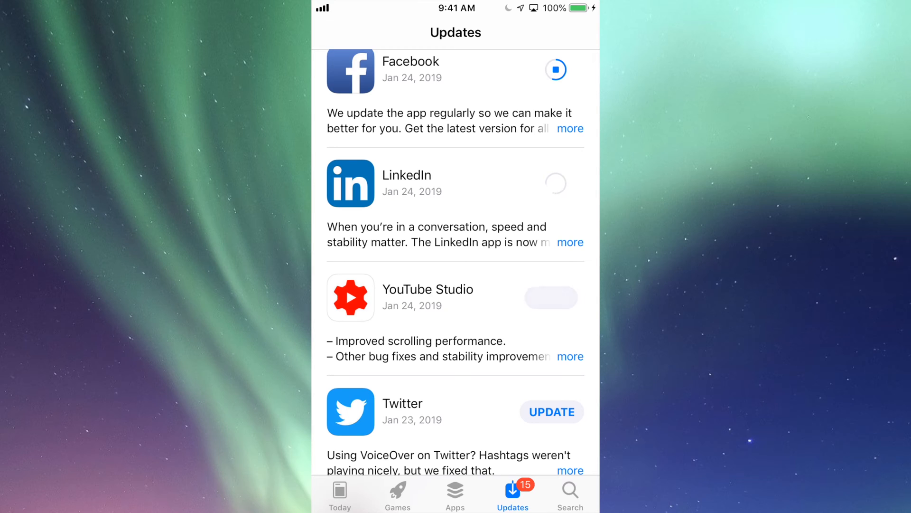
pyautogui.scroll(-3)
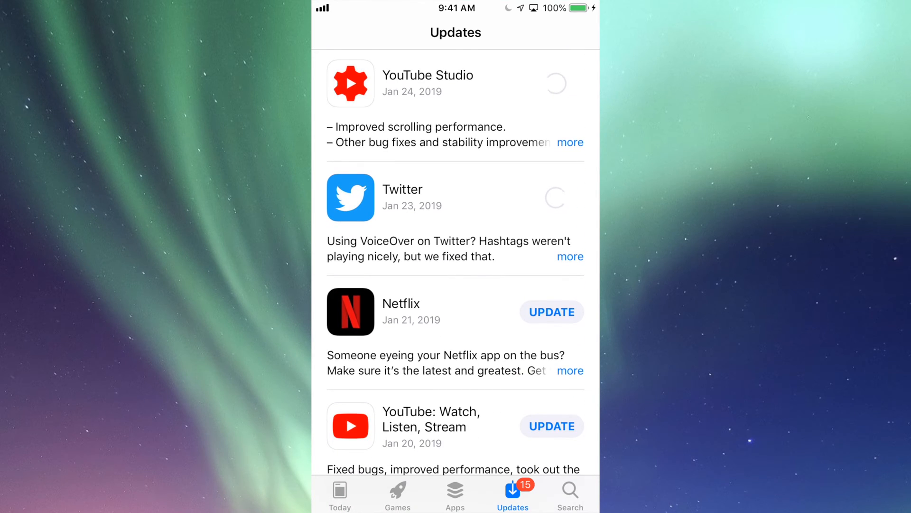
pyautogui.scroll(-3)
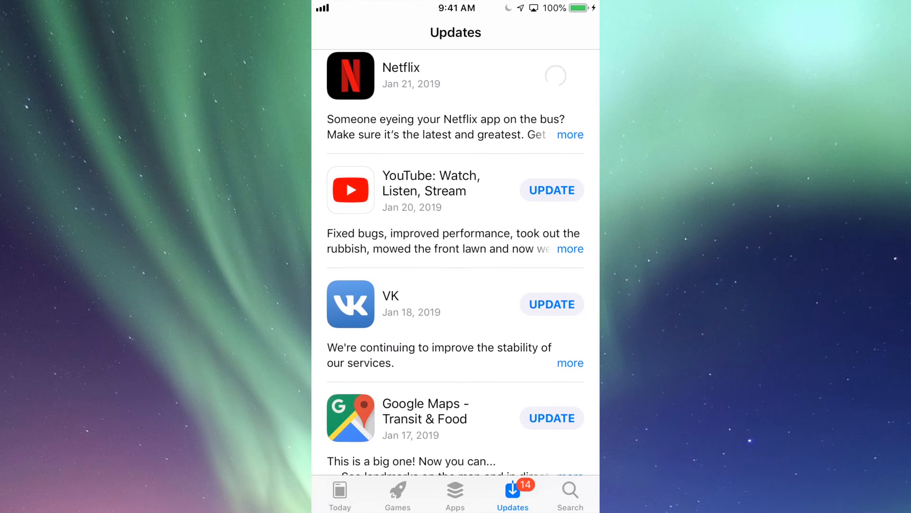
pyautogui.scroll(3)
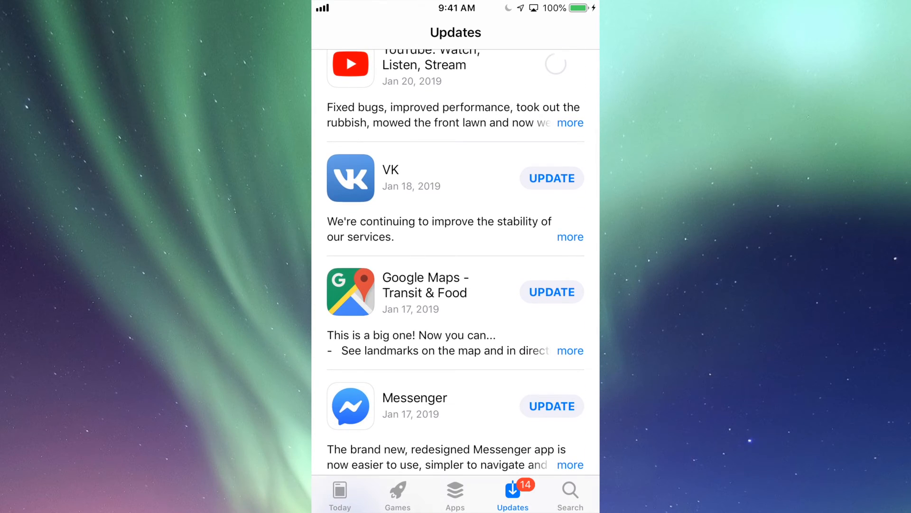
pyautogui.scroll(-3)
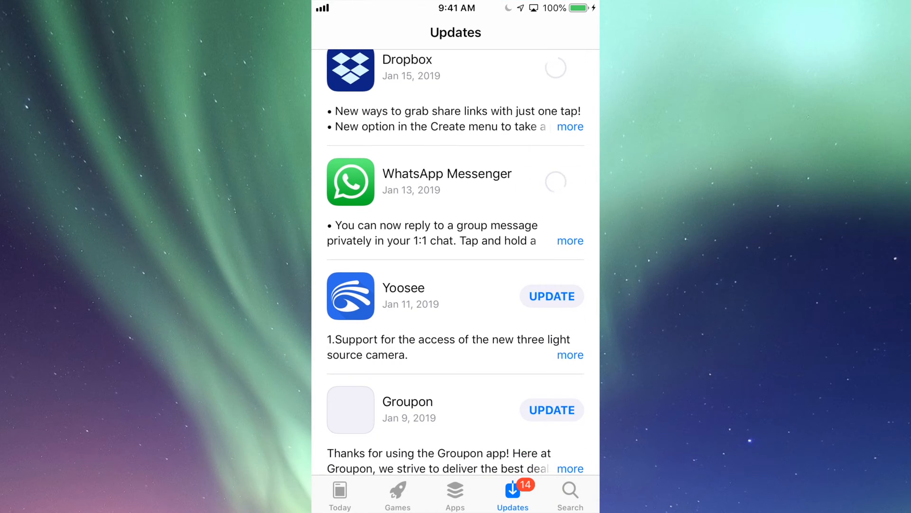
pyautogui.scroll(-3)
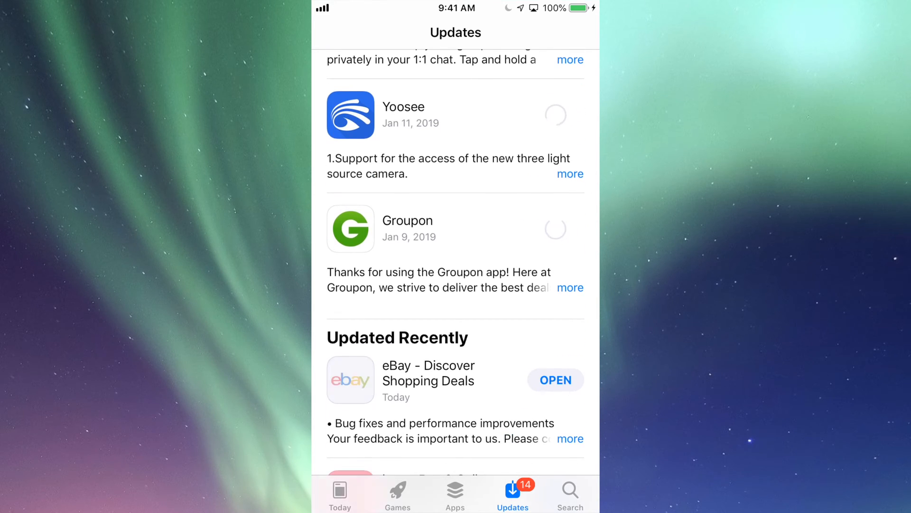
pyautogui.scroll(3)
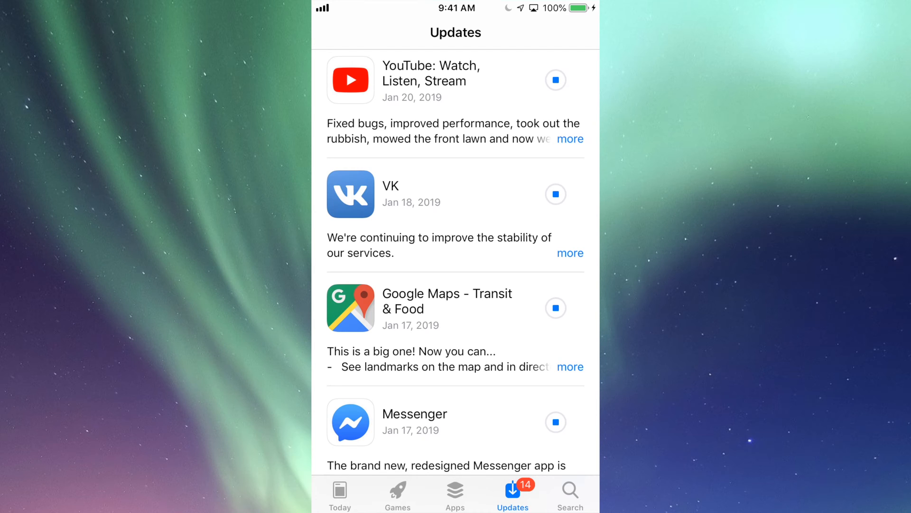
pyautogui.scroll(-3)
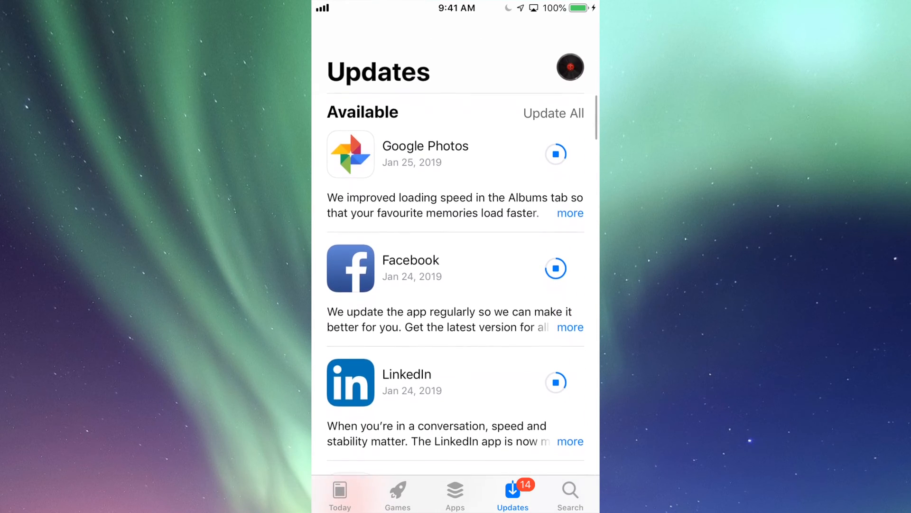
# Scroll the Updates list while downloads progress and the pending count drops to 13
pyautogui.scroll(3)
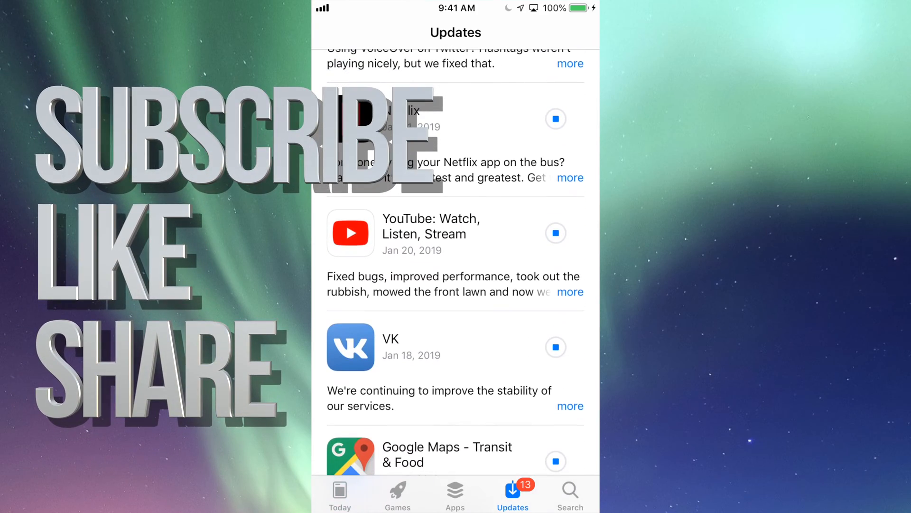
pyautogui.scroll(-3)
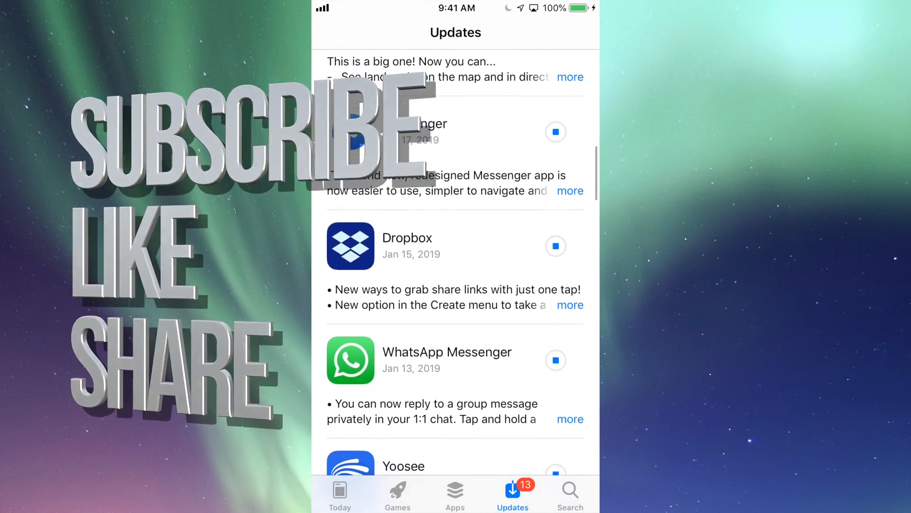